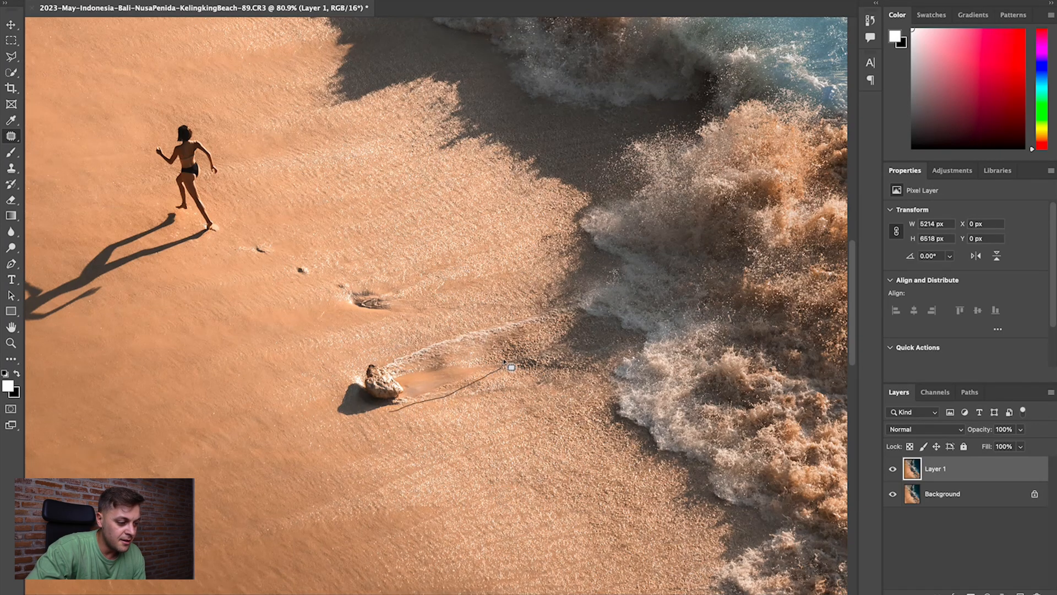
pyautogui.moveTo(590, 313)
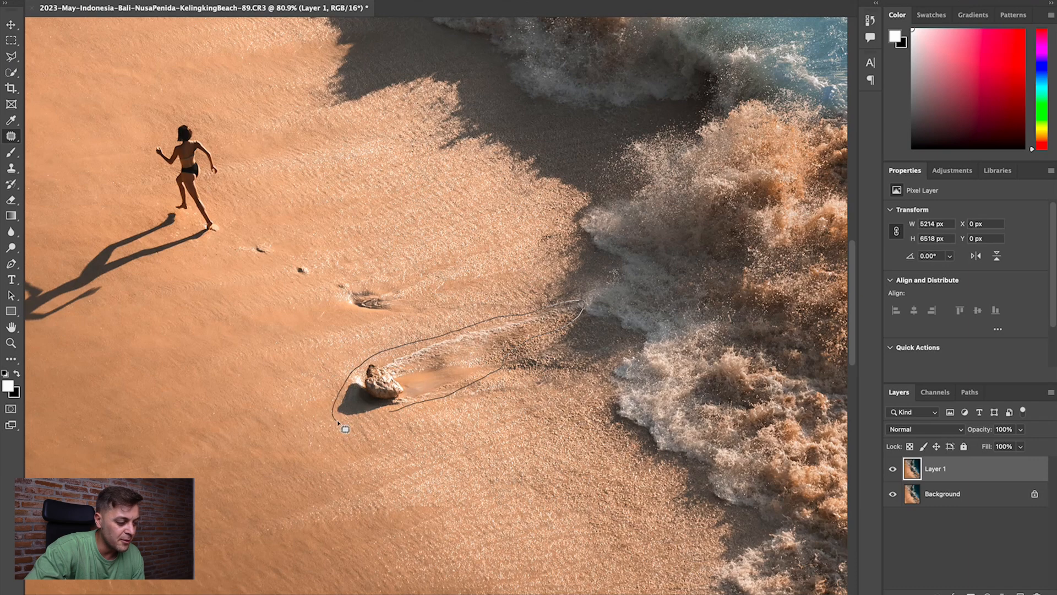
# Step: Draw a freehand Patch selection around the rock and the trail it left in the sand
pyautogui.click(343, 424)
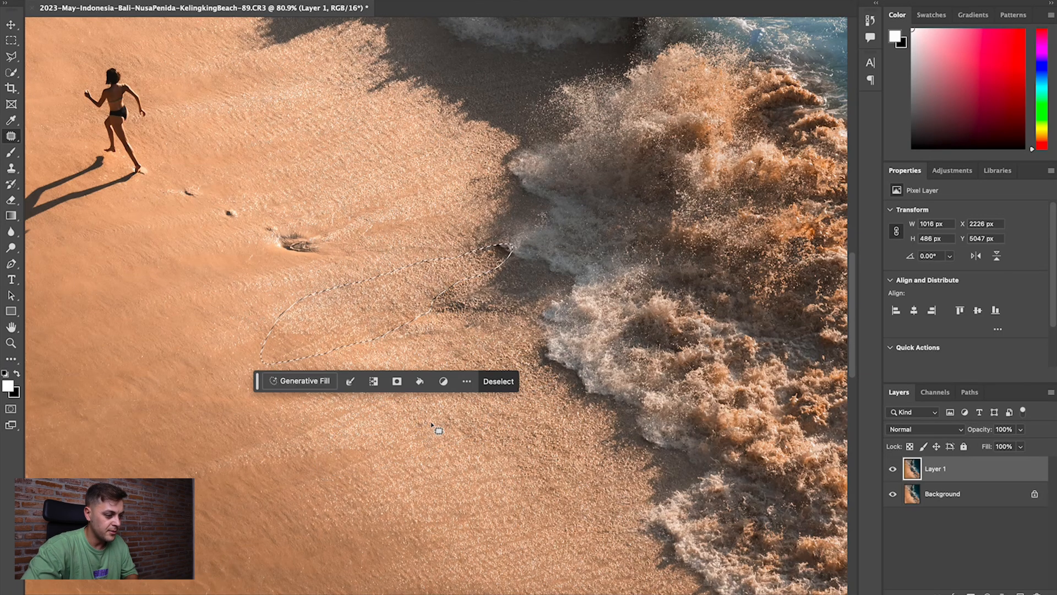
# Step: Replace the rock and trail with clean sand by dragging the patch to matching beach
pyautogui.click(498, 381)
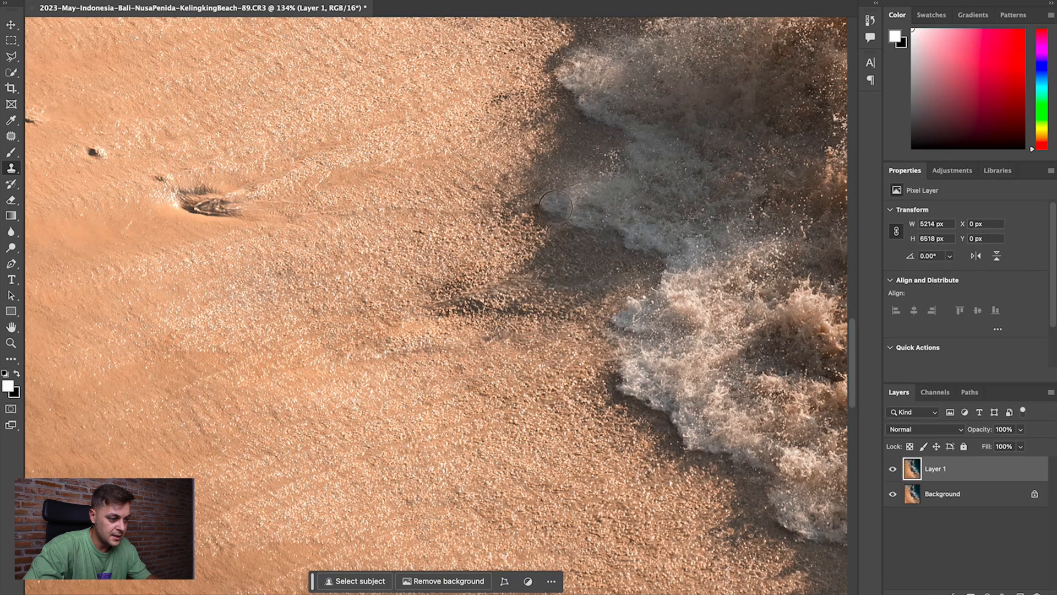
pyautogui.moveTo(606, 205)
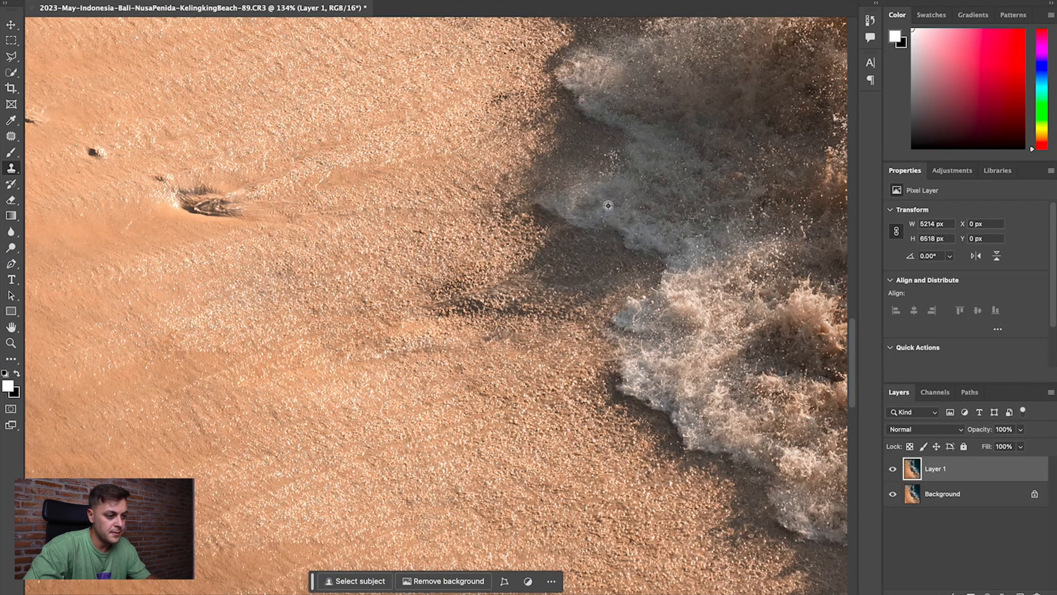